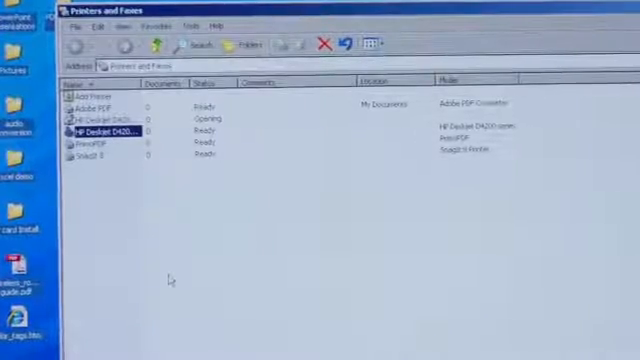
Open the HP Deskjet D4200 series Properties, showing general details and 1200 dpi maximum resolution
{"action": "double_click", "coordinate": [108, 130]}
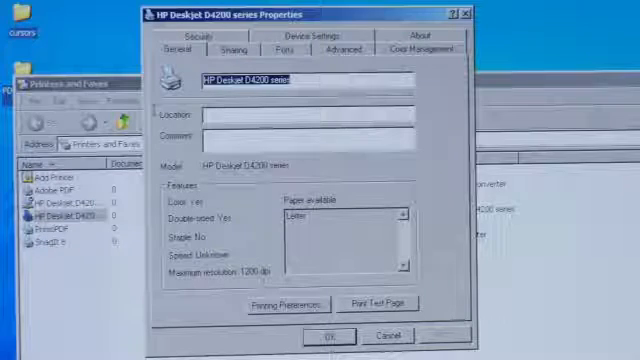